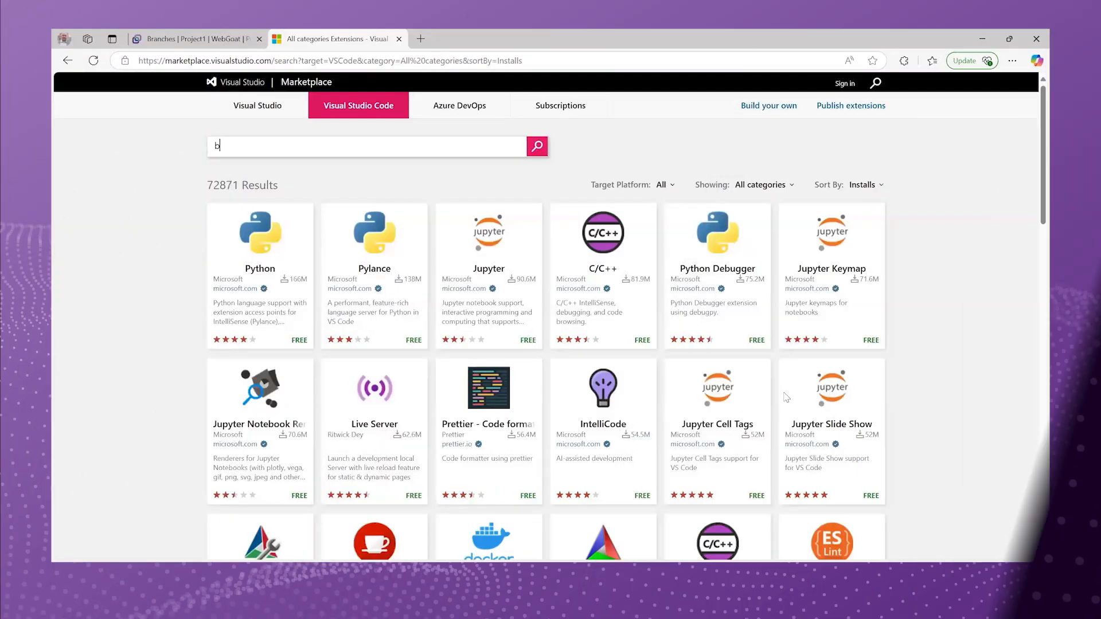
Search the Marketplace for 'black duck c' to locate the Code Sight (Security) extension
type("lack duck c")
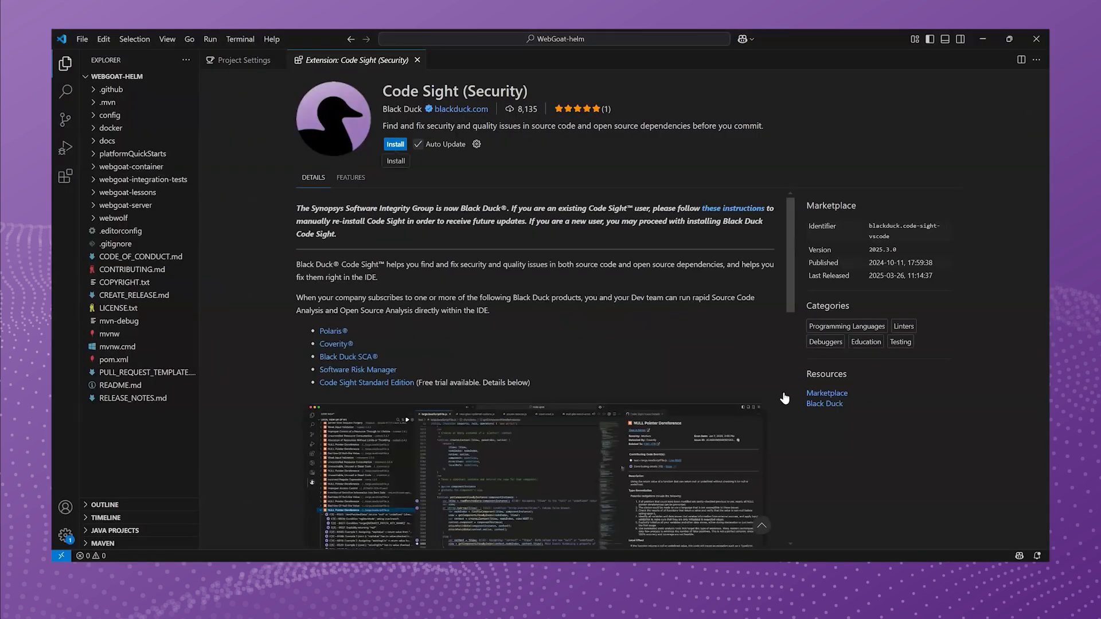
Install Code Sight, trusting Black Duck as publisher when prompted
left_click(394, 144)
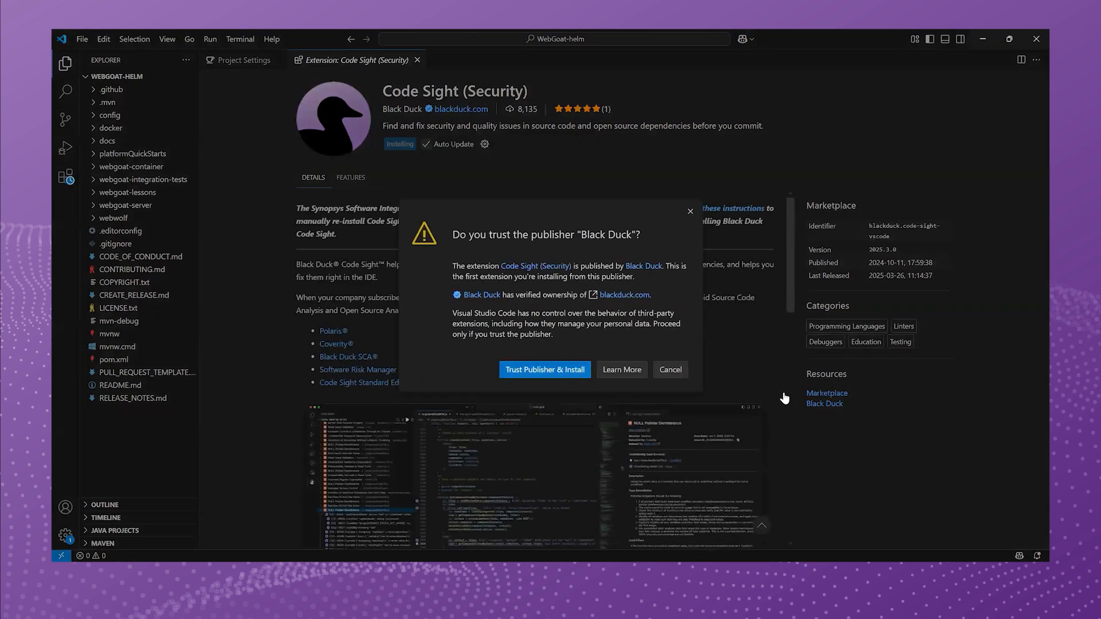
left_click(544, 370)
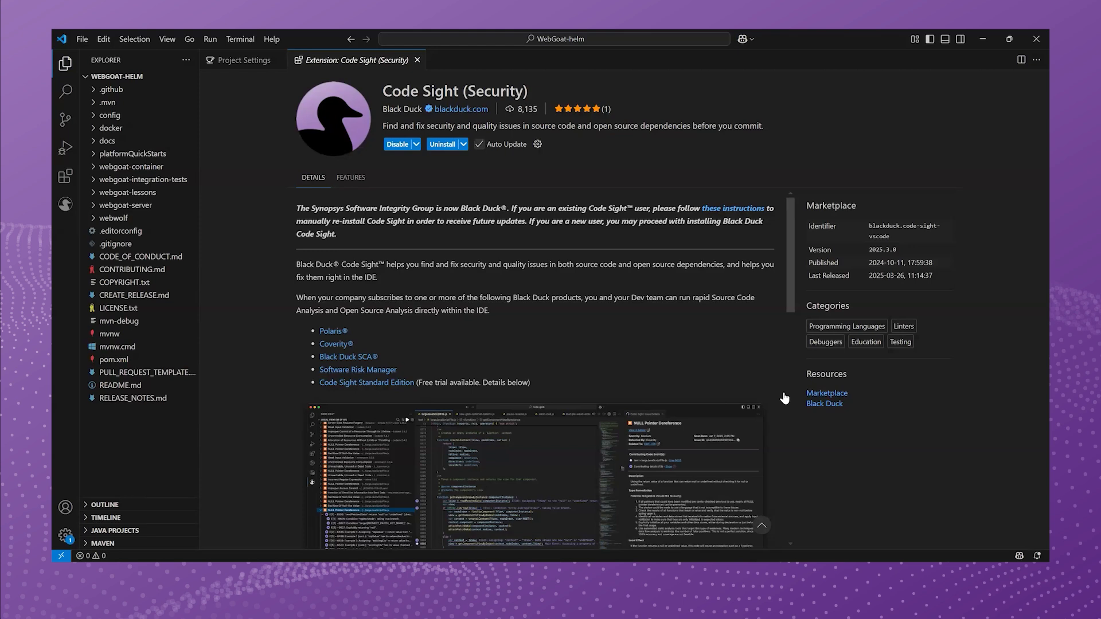
mouse_move(80, 196)
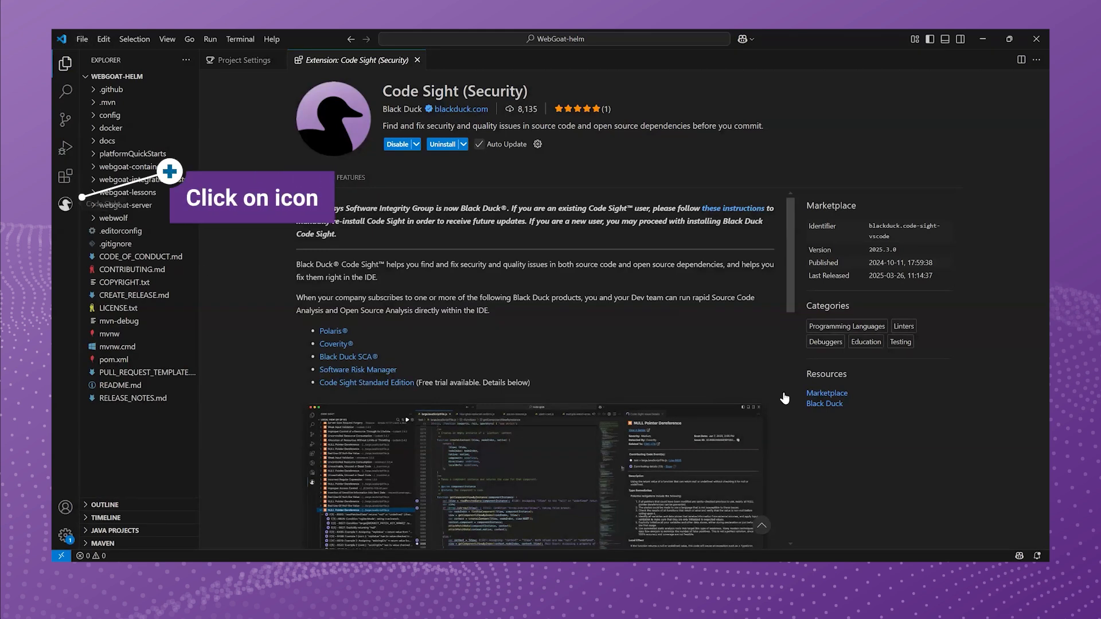
From the Code Sight Choose a Product page, start connecting to Polaris
left_click(64, 204)
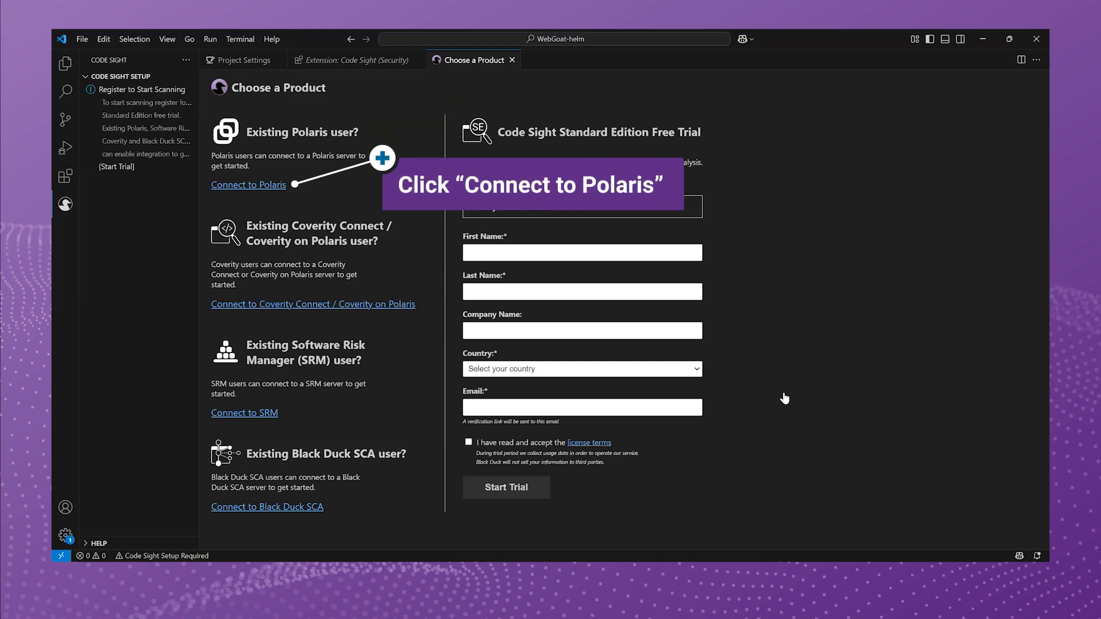
left_click(248, 184)
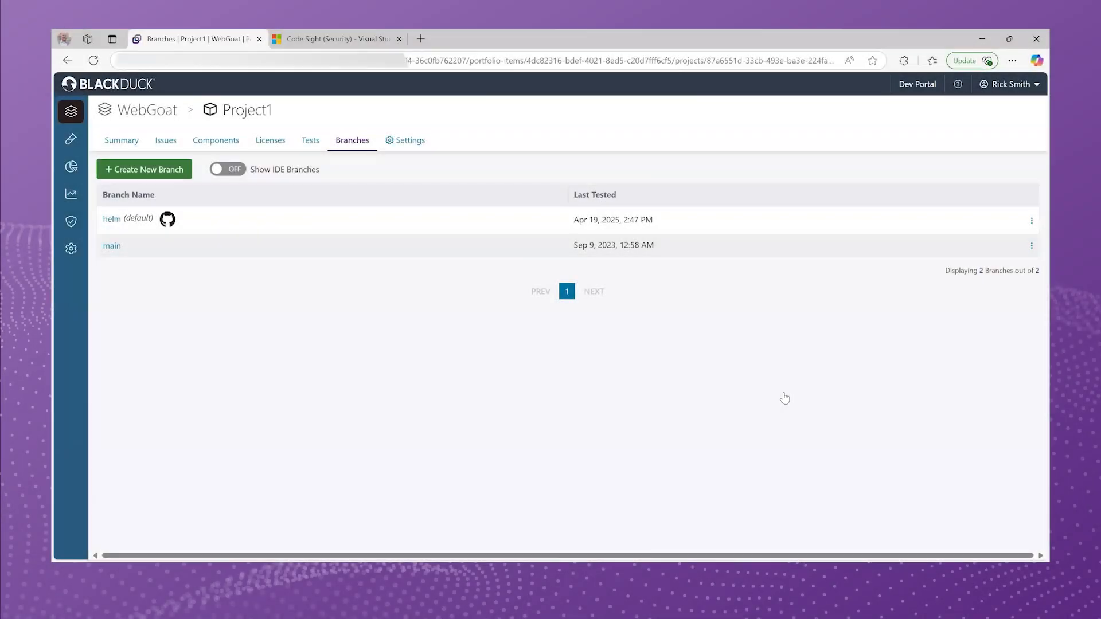
In the Polaris account settings, save a new access token named 'Code Sight'
left_click(1009, 84)
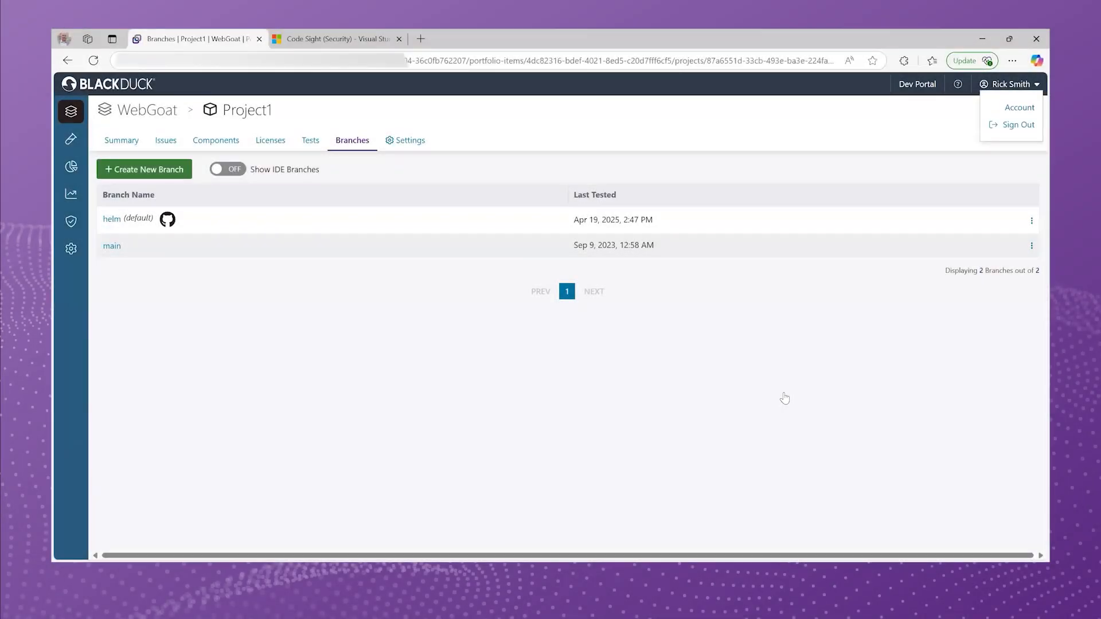
left_click(1018, 107)
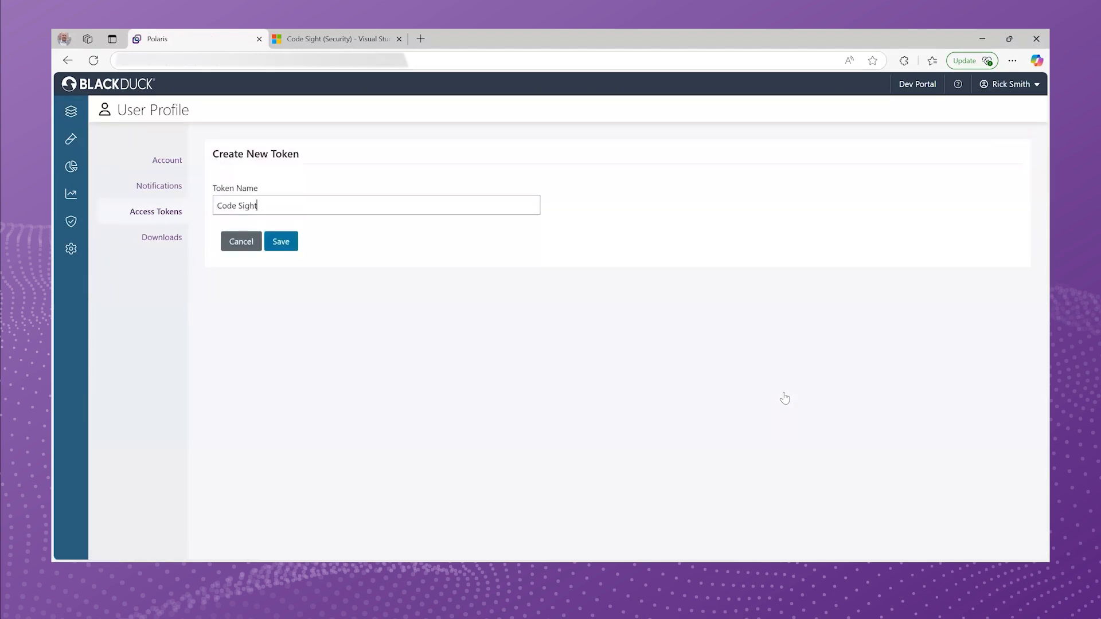
left_click(280, 241)
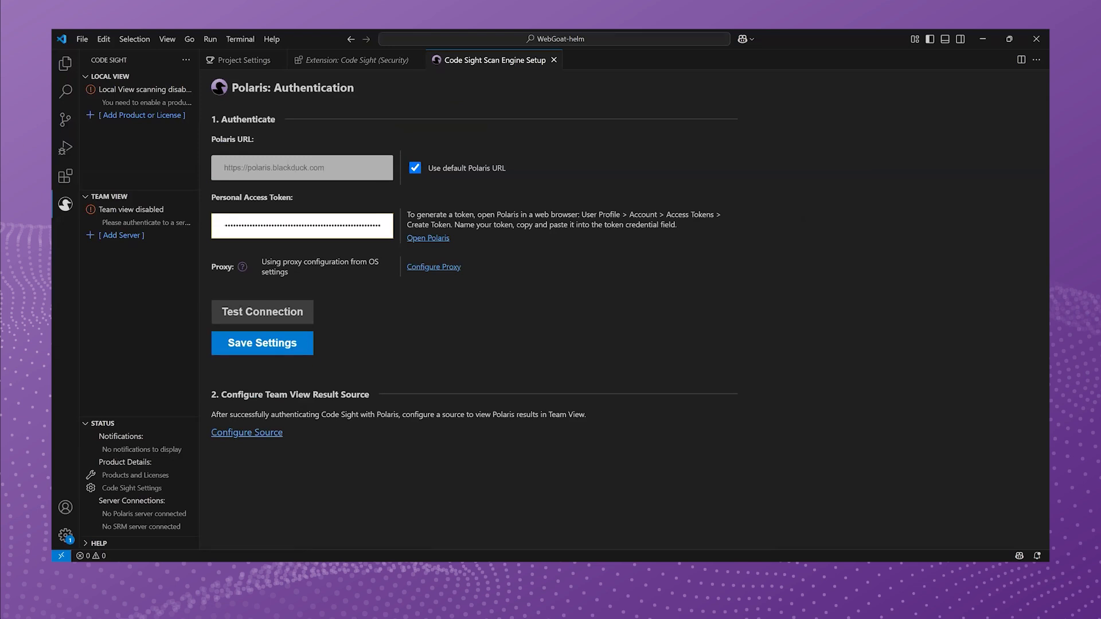
Test and save the Polaris connection, then go to configure the Team View result source
left_click(261, 312)
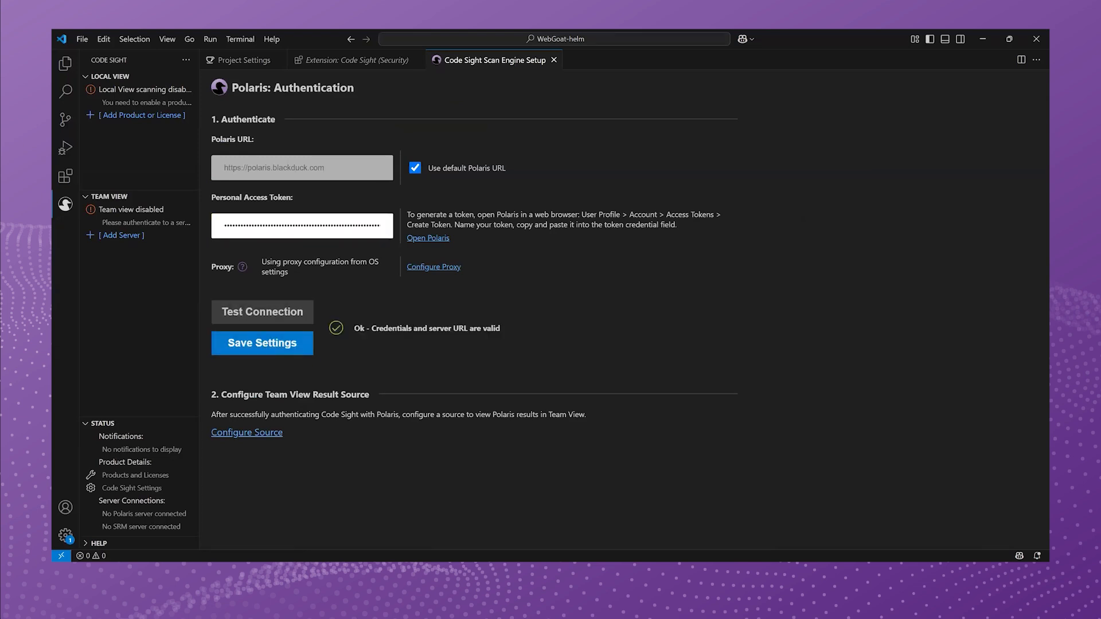
left_click(261, 342)
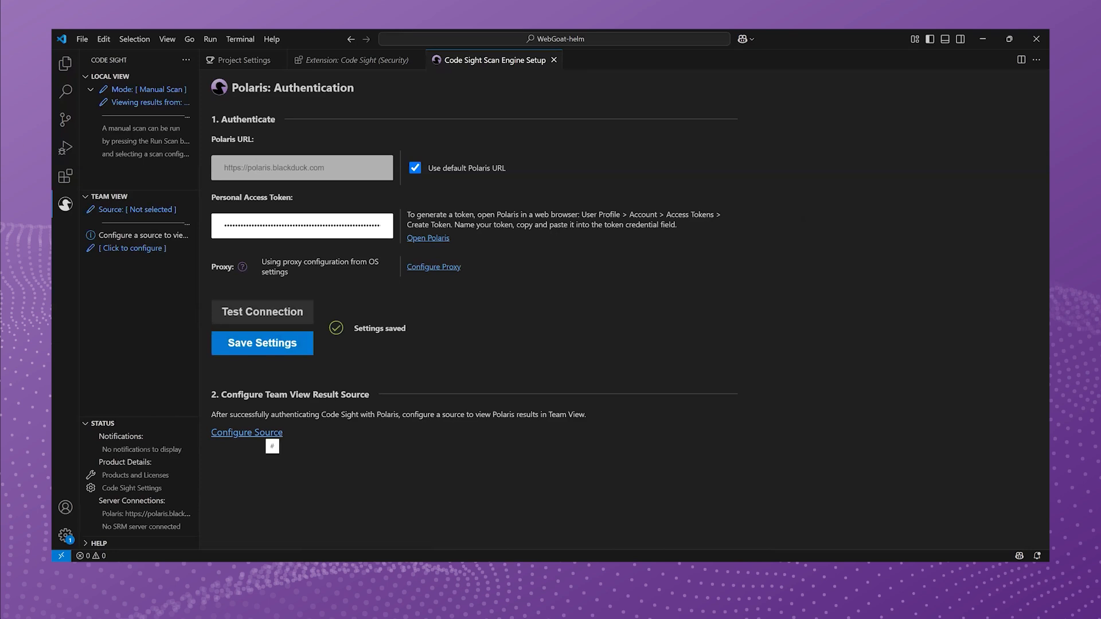
left_click(247, 432)
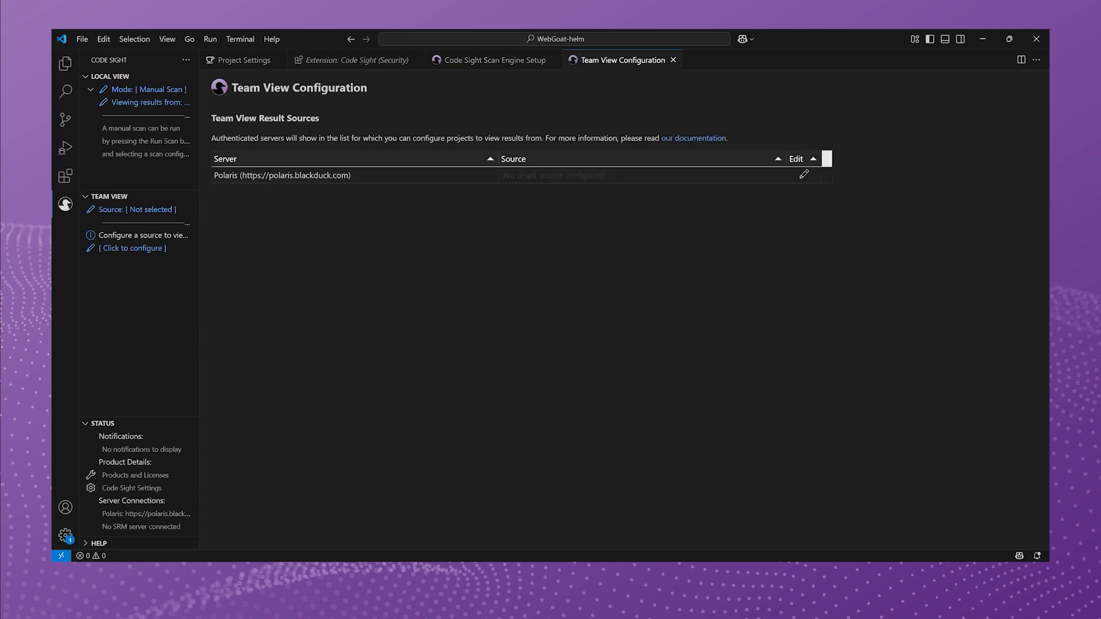
Set the Team View source to WebGoat > Project1 > helm (default) and select the hard-coded password finding
left_click(803, 174)
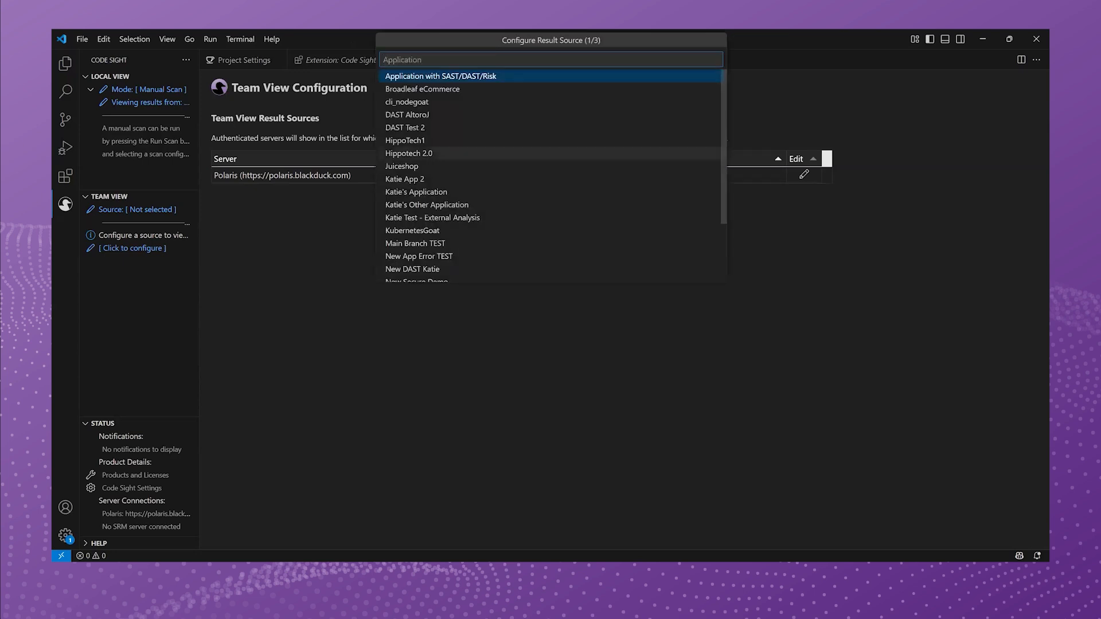
type("web")
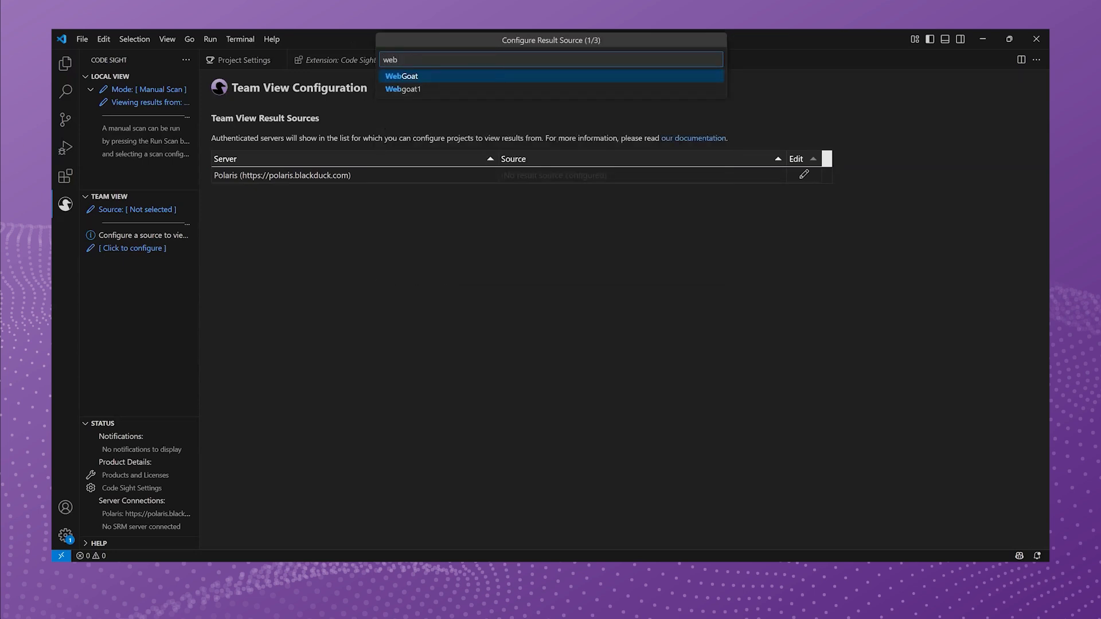
left_click(402, 76)
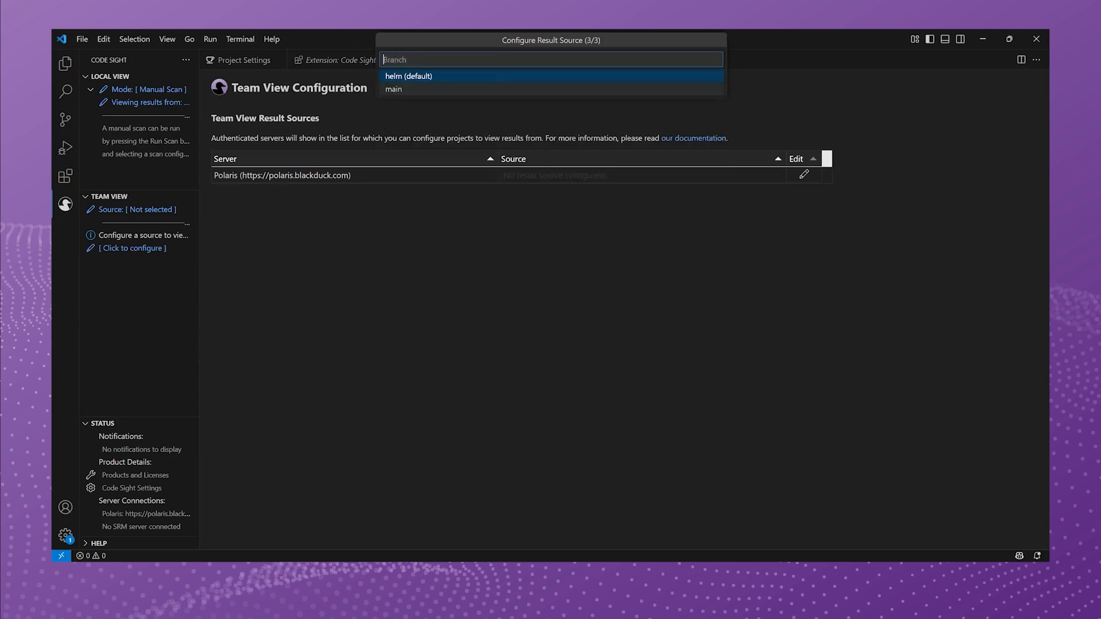
left_click(409, 76)
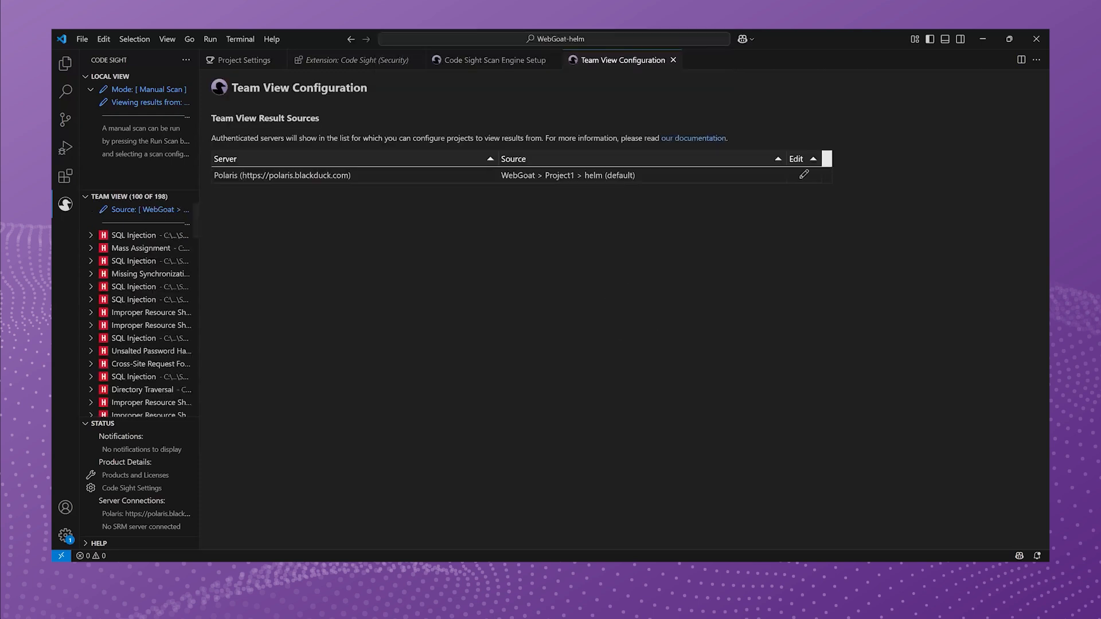
left_click(159, 302)
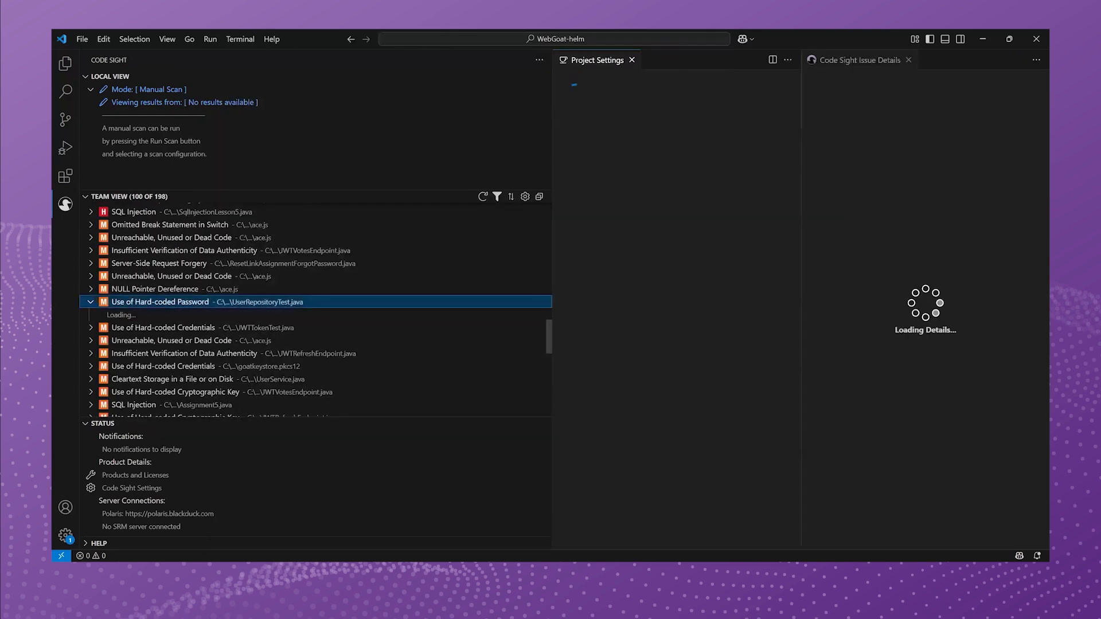
Expand the 'Use of Hard-coded Password' finding to review its events and affected code
left_click(159, 302)
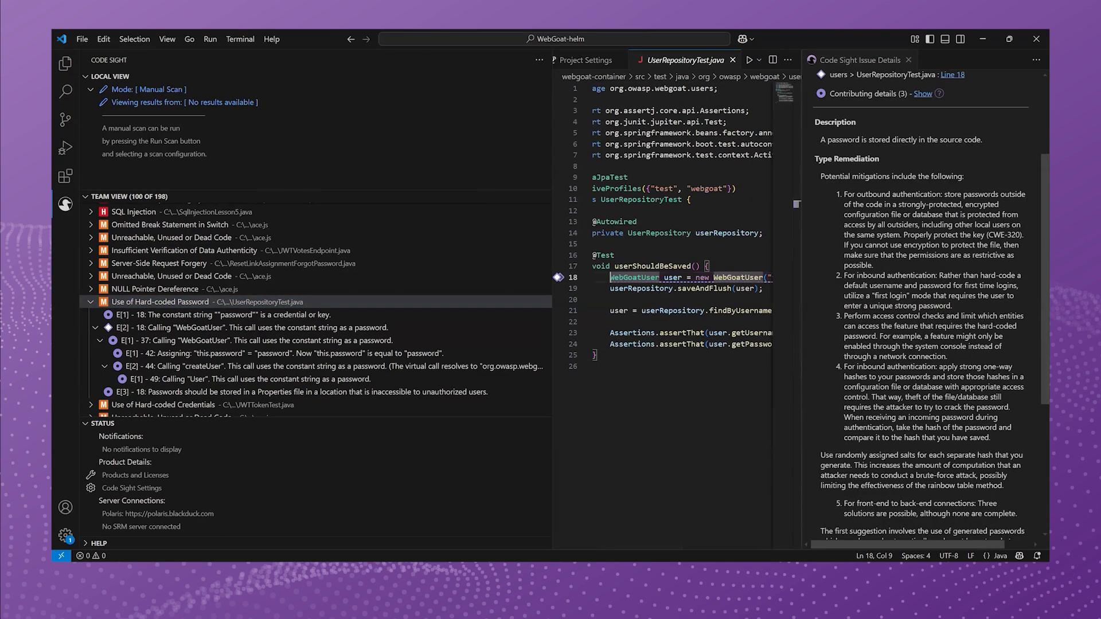
scroll("down", 3)
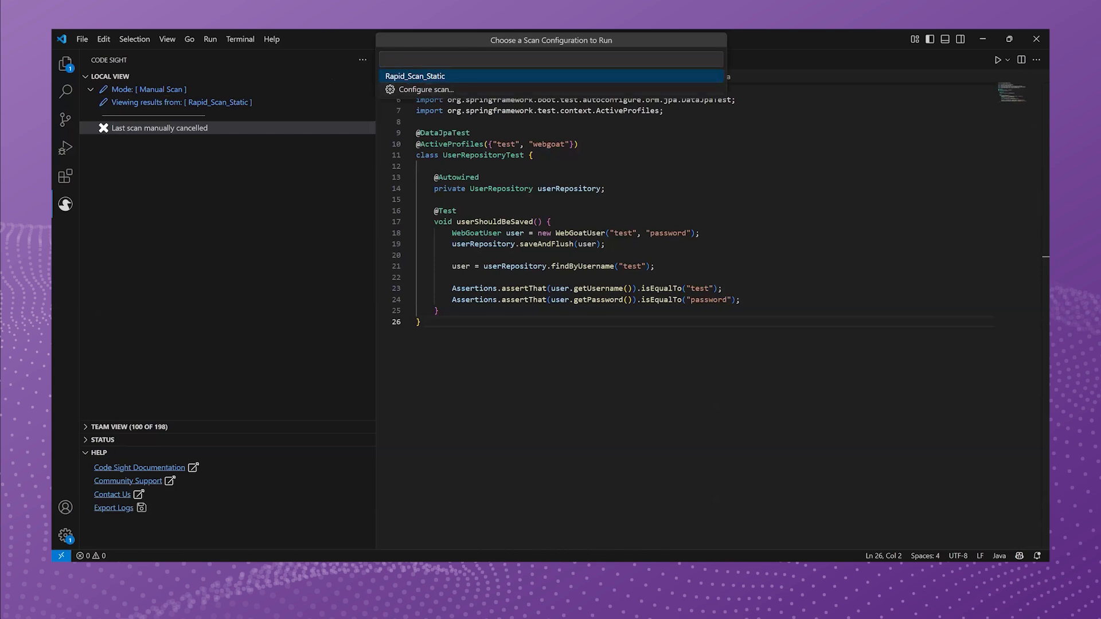
Run Rapid_Scan_Static, then show the contributing code events of the first Path Manipulation finding
left_click(415, 76)
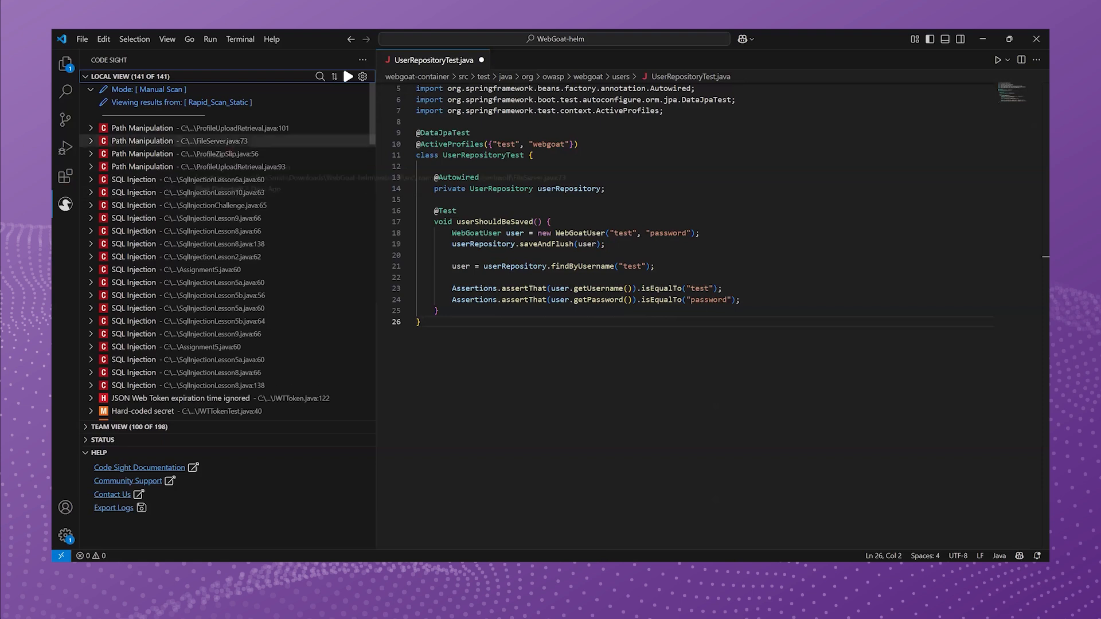
left_click(140, 128)
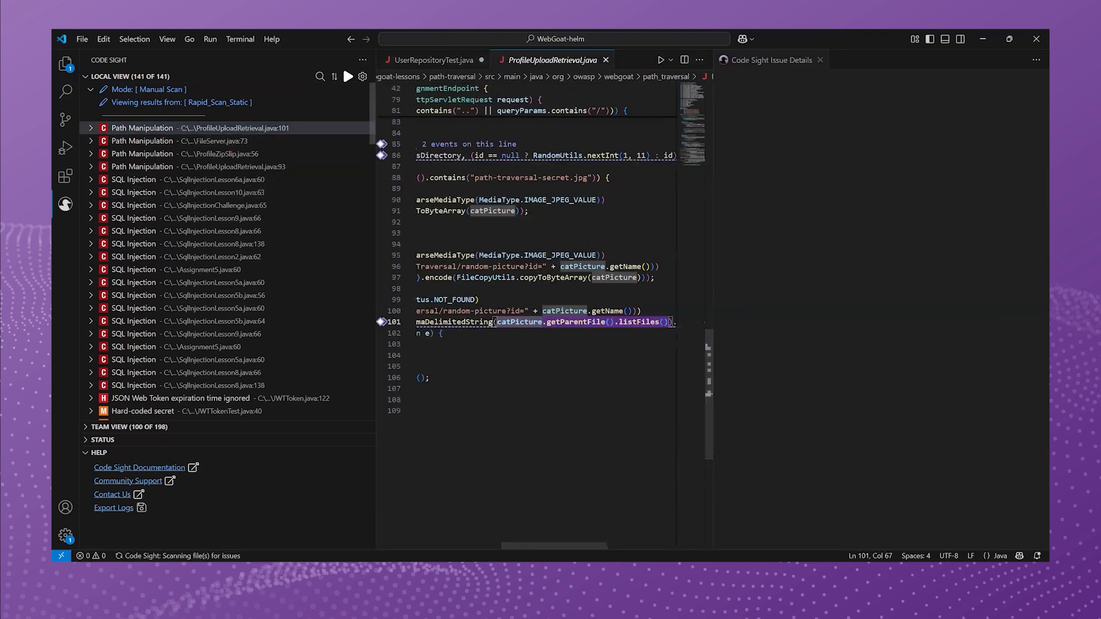
left_click(141, 127)
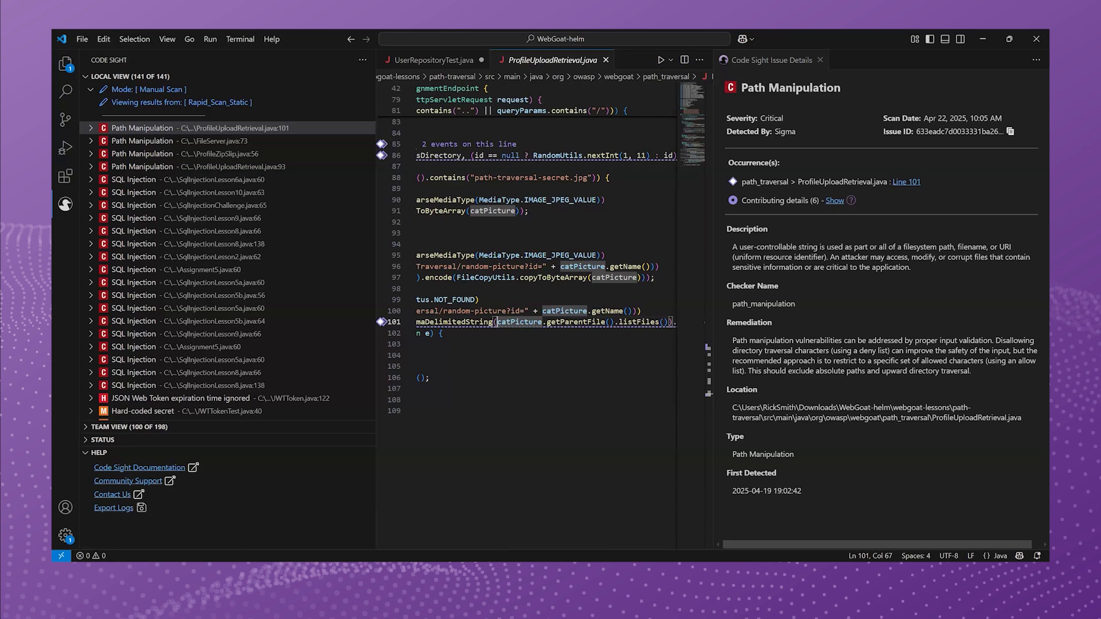
left_click(89, 128)
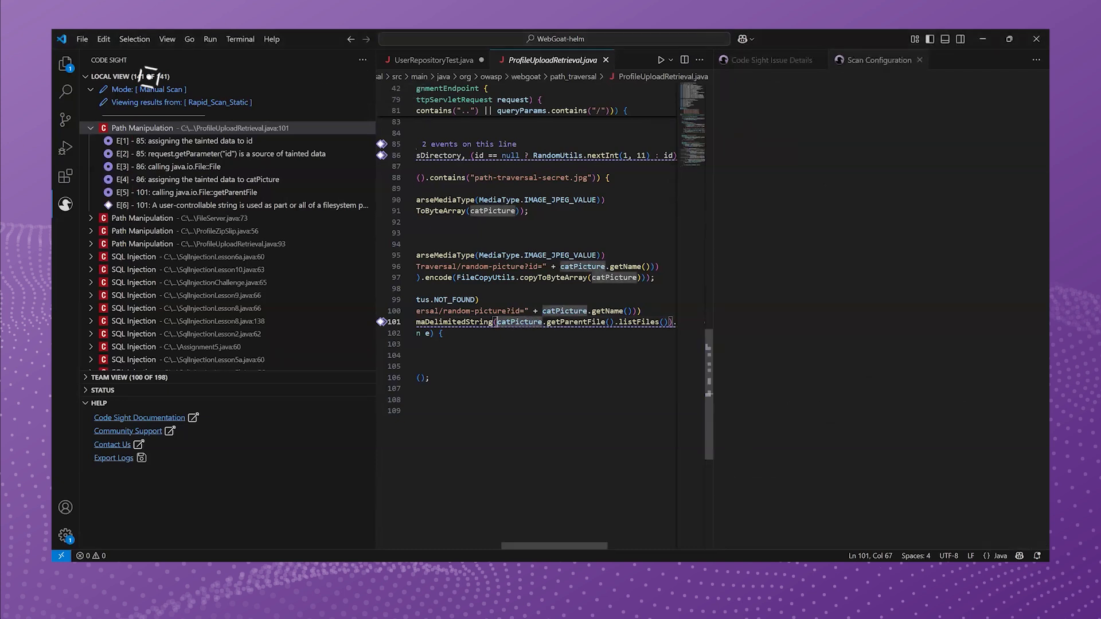
Add a new scan configuration with Polaris as the scan type
left_click(877, 59)
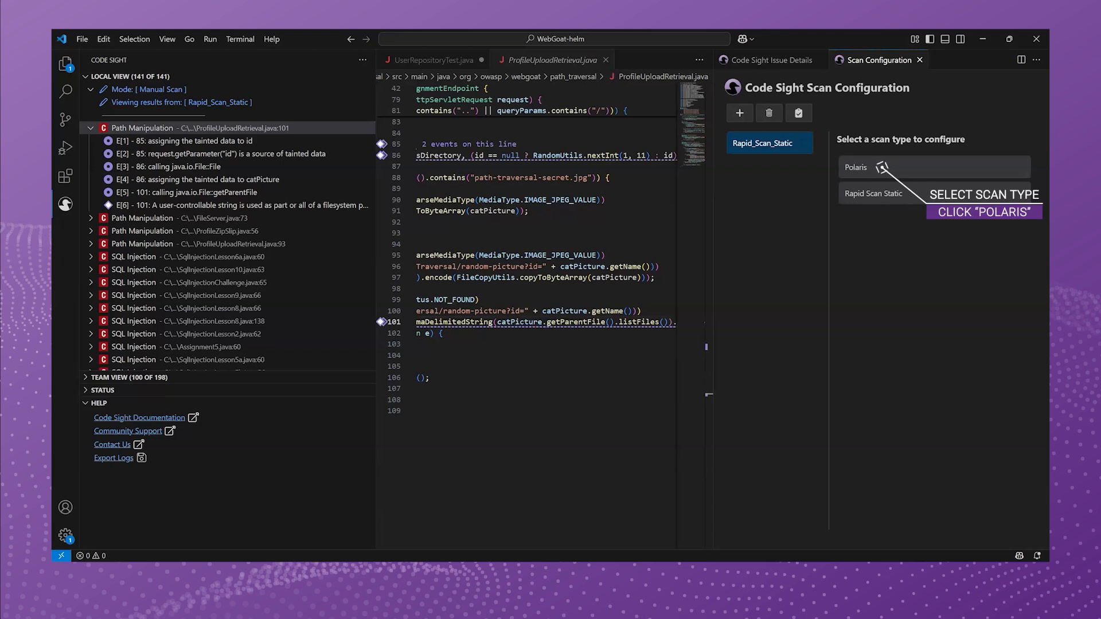
left_click(854, 167)
type("Polaris Full Scan")
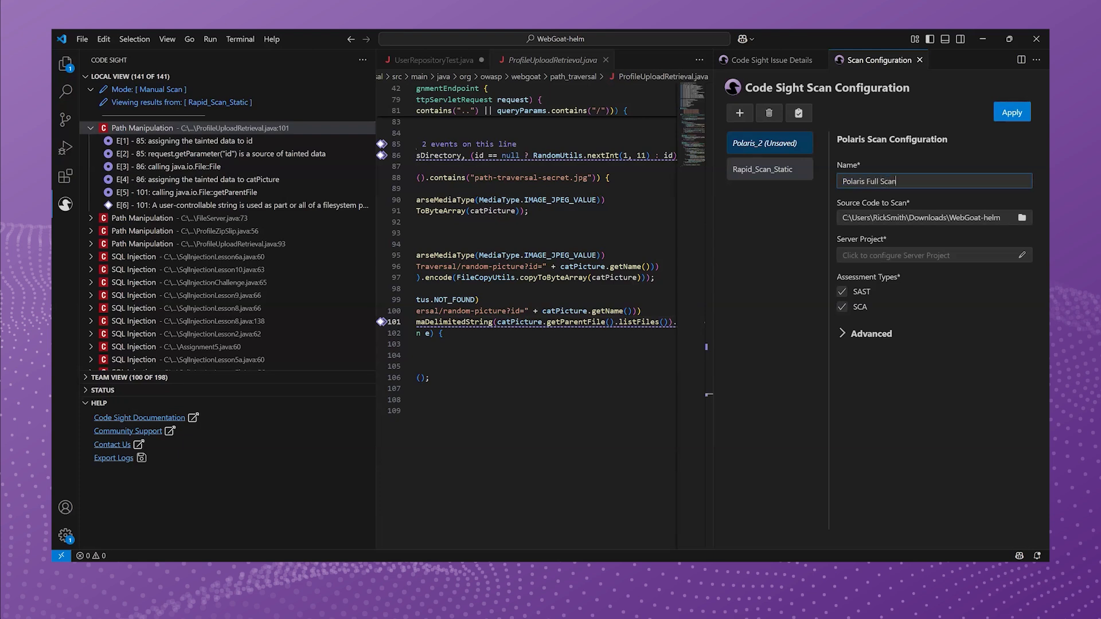
Set the scan's server project to the WebGoat application
left_click(926, 254)
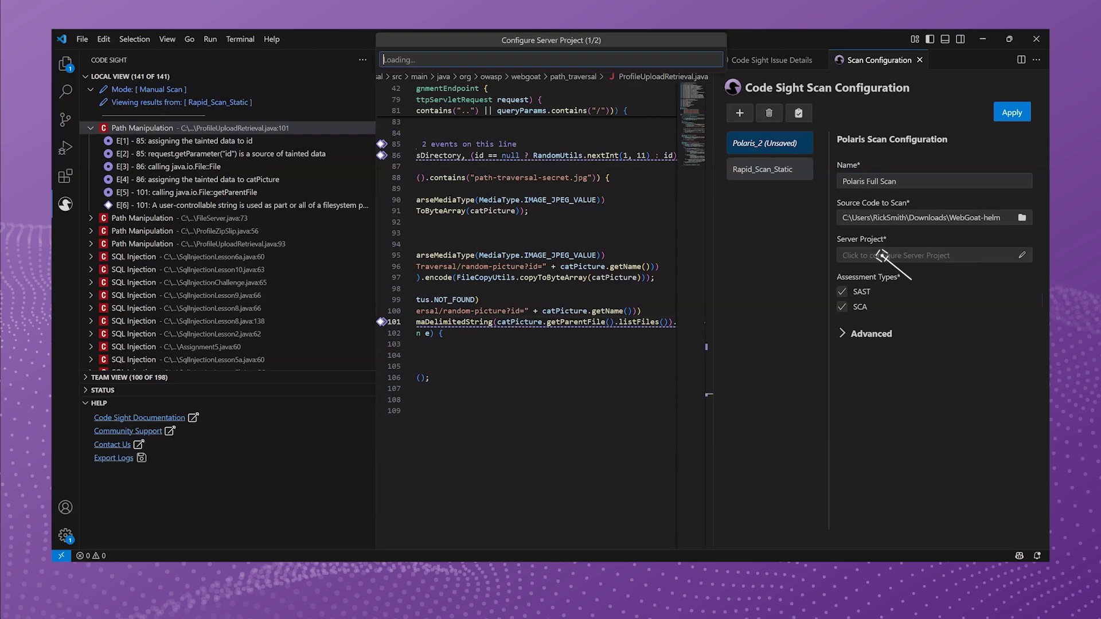
left_click(927, 254)
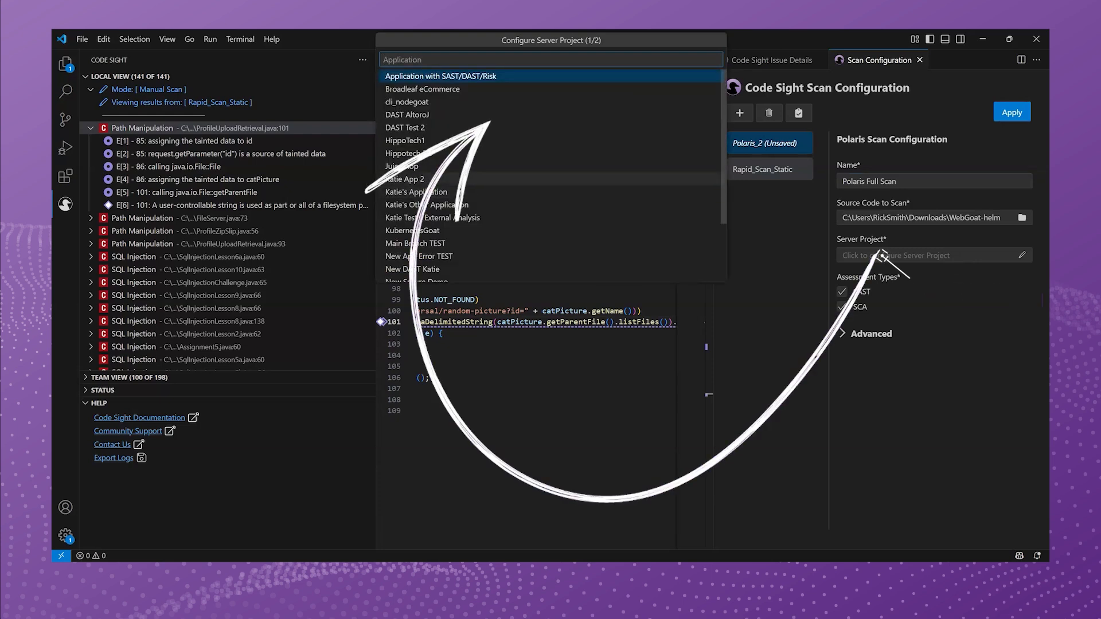
type("web")
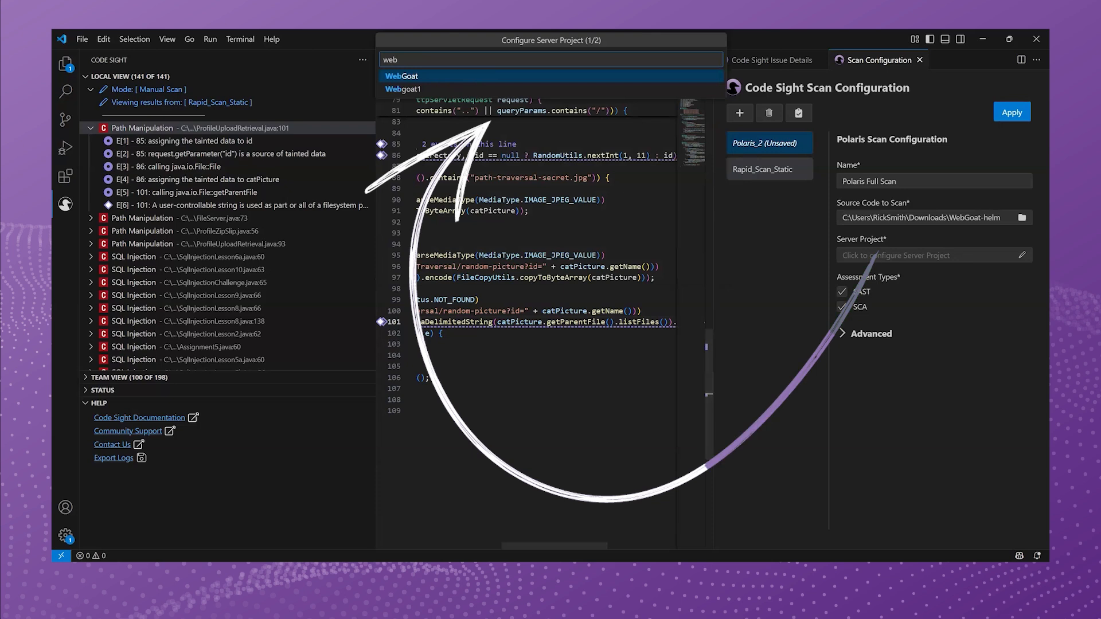
left_click(401, 76)
type("p")
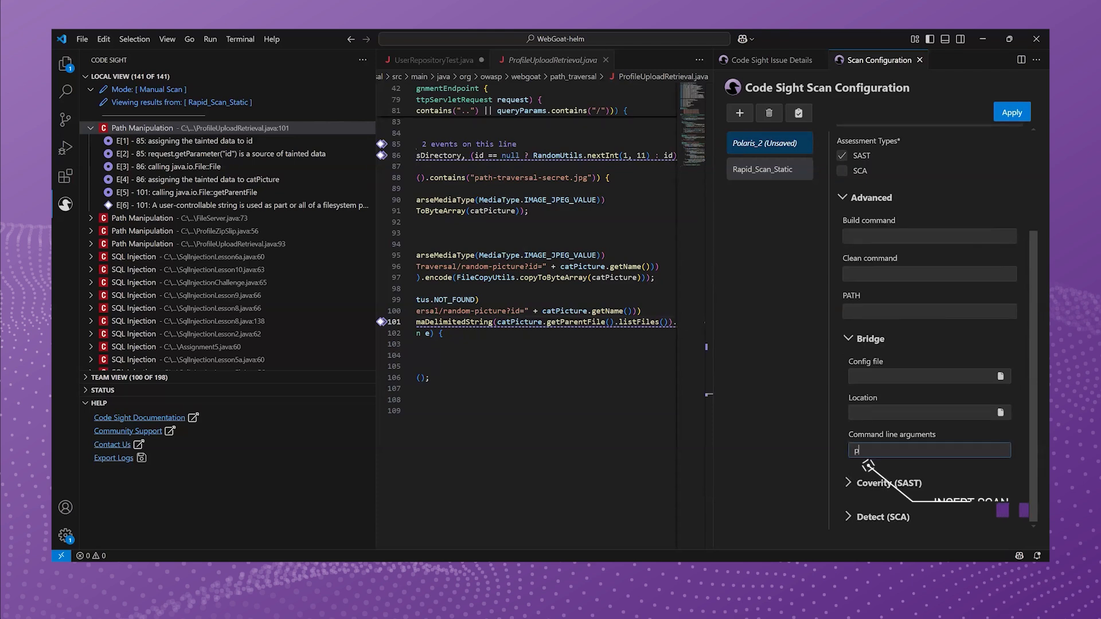
Add polaris.assessment.mode=SOURCE_UPLOAD to the Bridge arguments, apply, and start the Polaris Full Scan
type("olaris.assessment.mod")
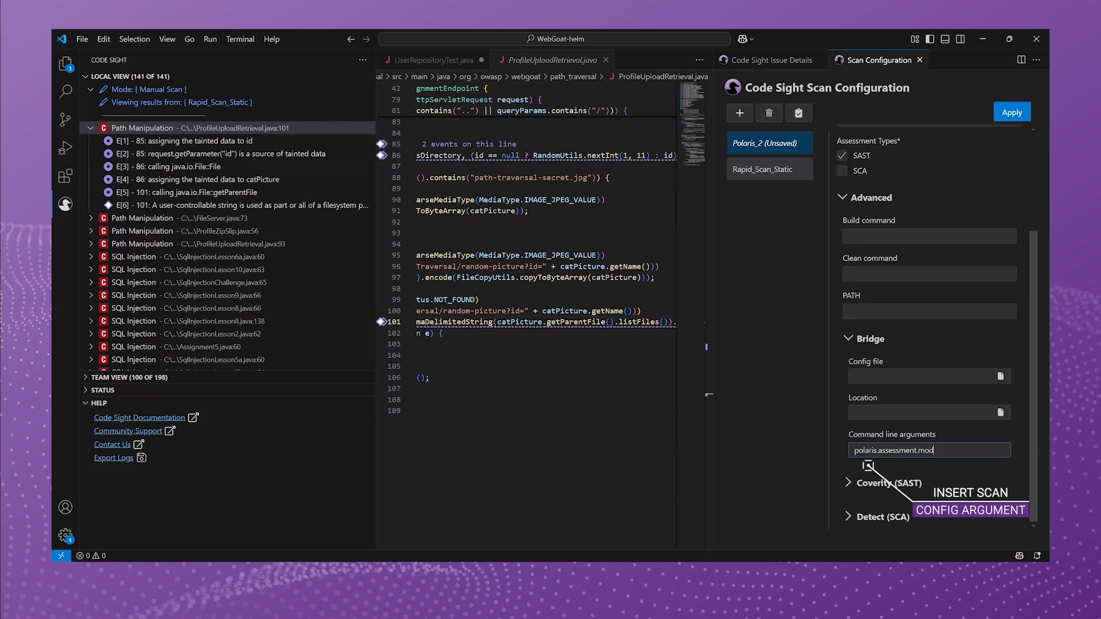
type("e=SOURCE_UPLOAD")
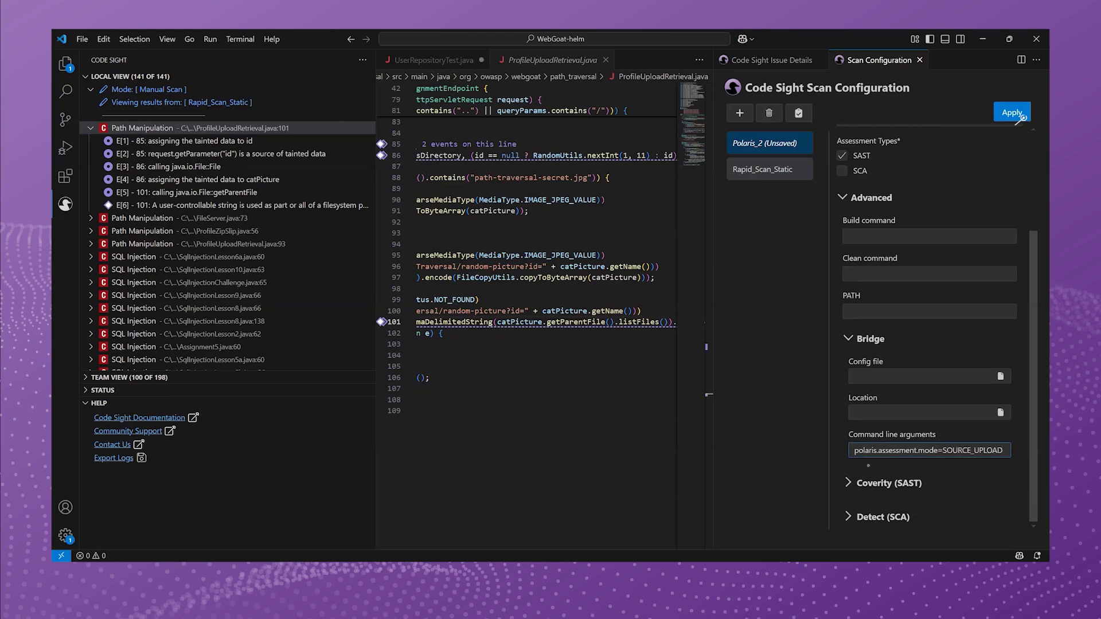
left_click(1011, 113)
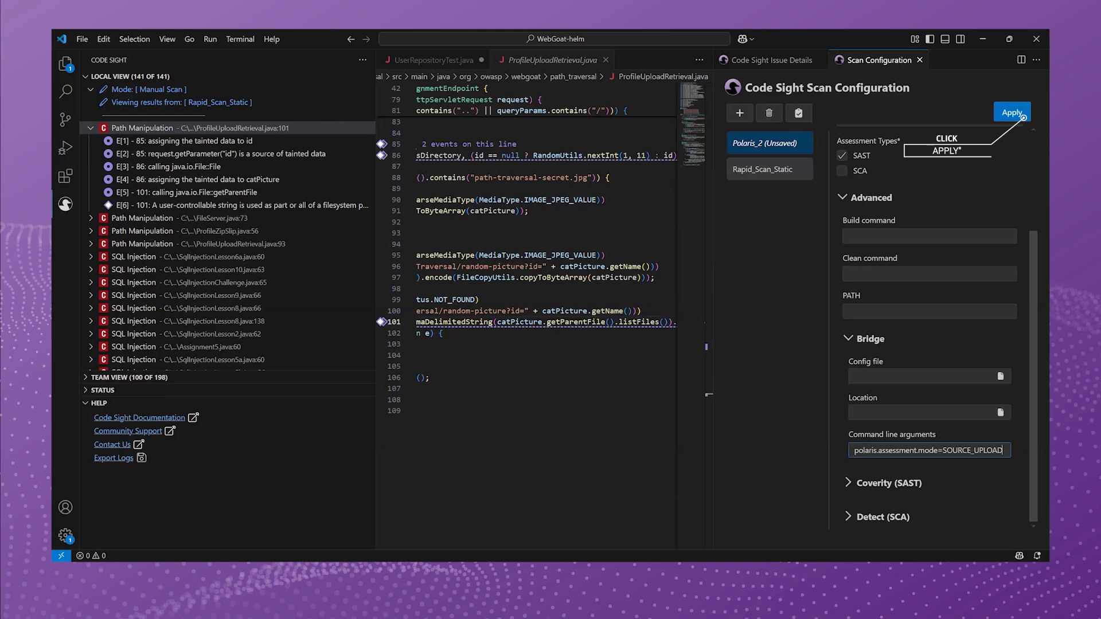
left_click(1011, 111)
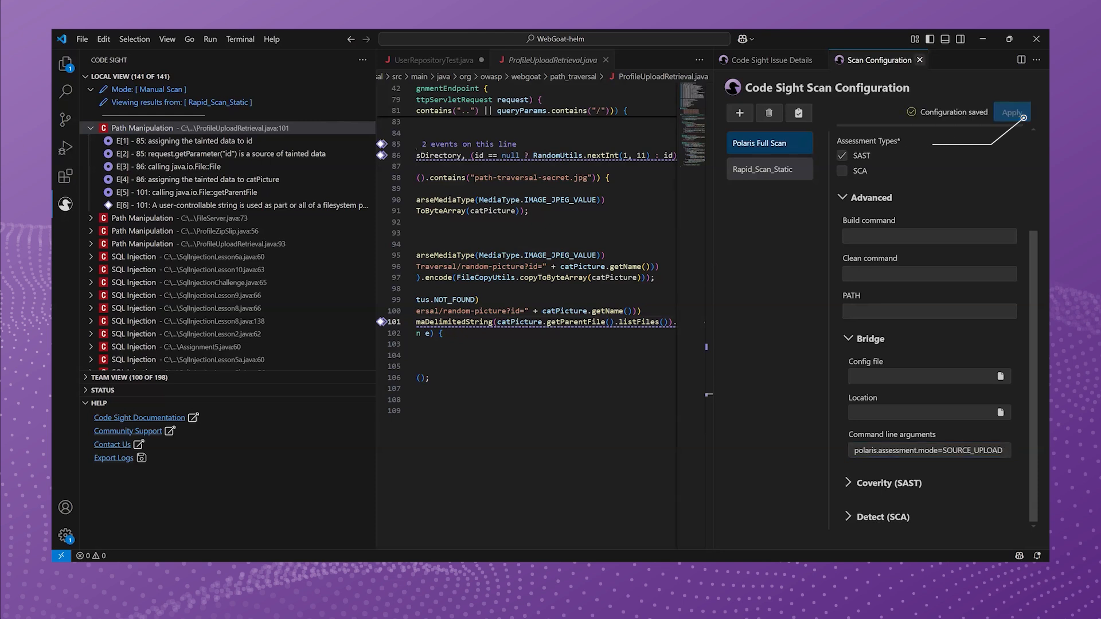
left_click(348, 77)
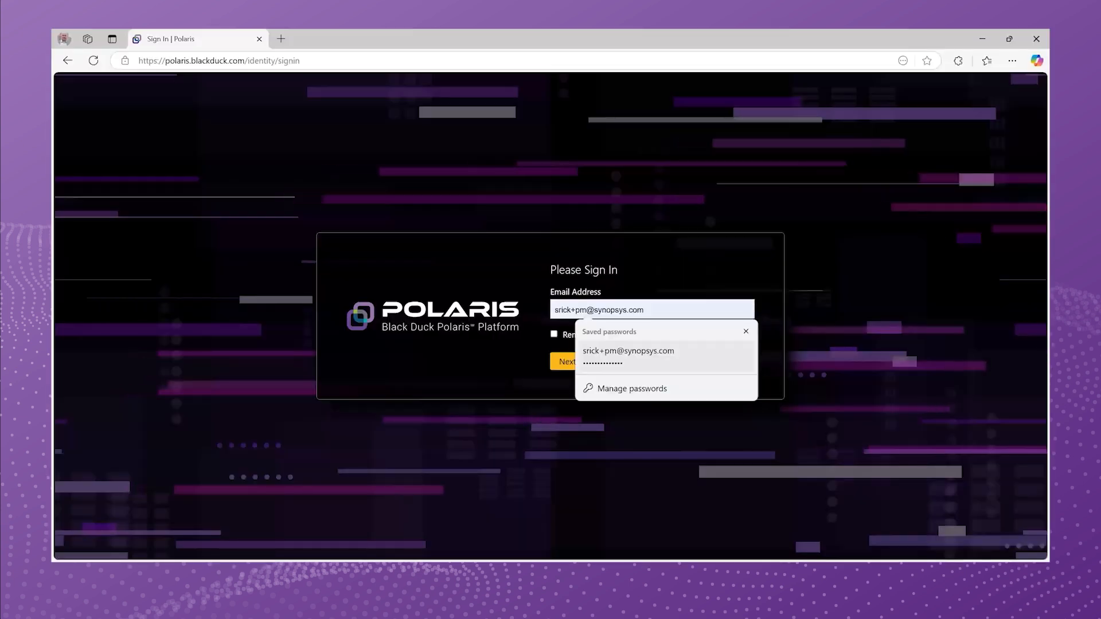
Sign in with the saved account, confirm the WebGoat SAST test completed, and open its branch analysis
left_click(566, 362)
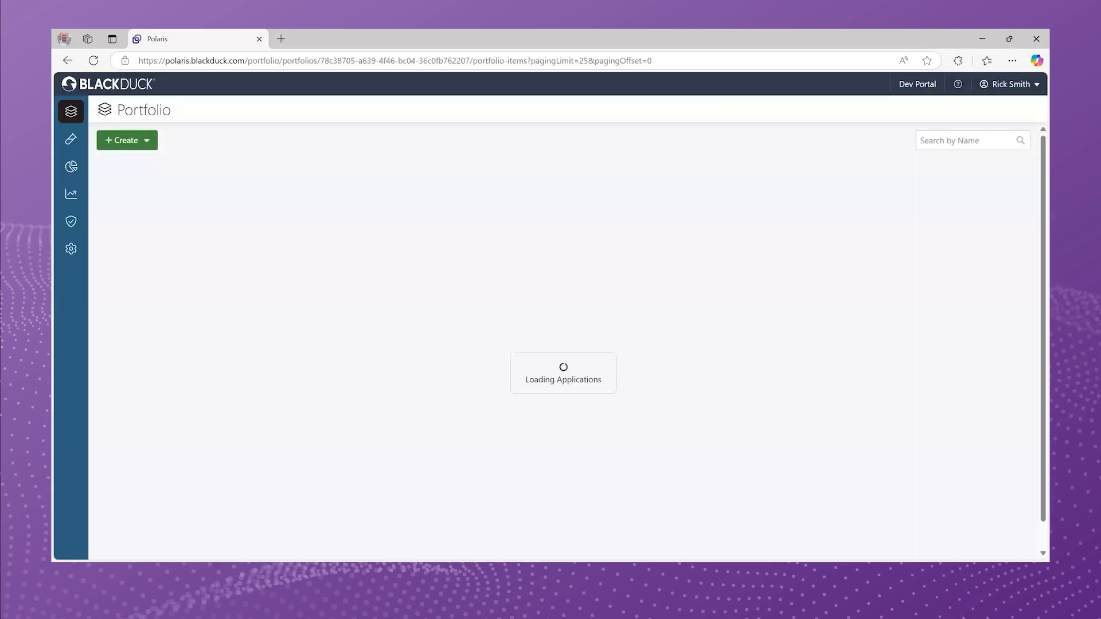
left_click(70, 139)
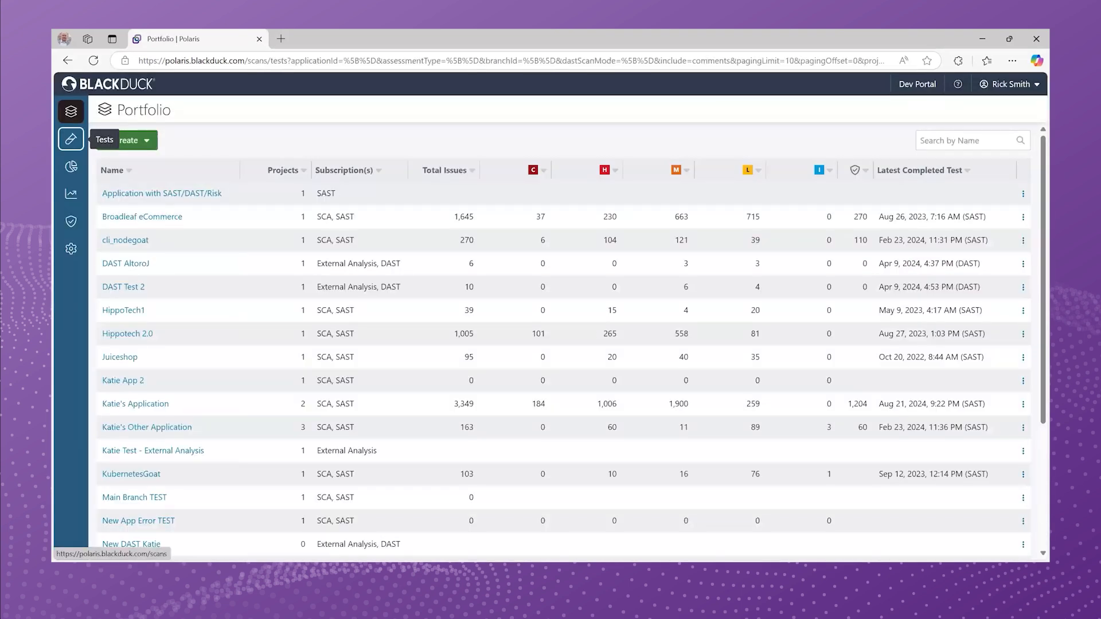
left_click(69, 139)
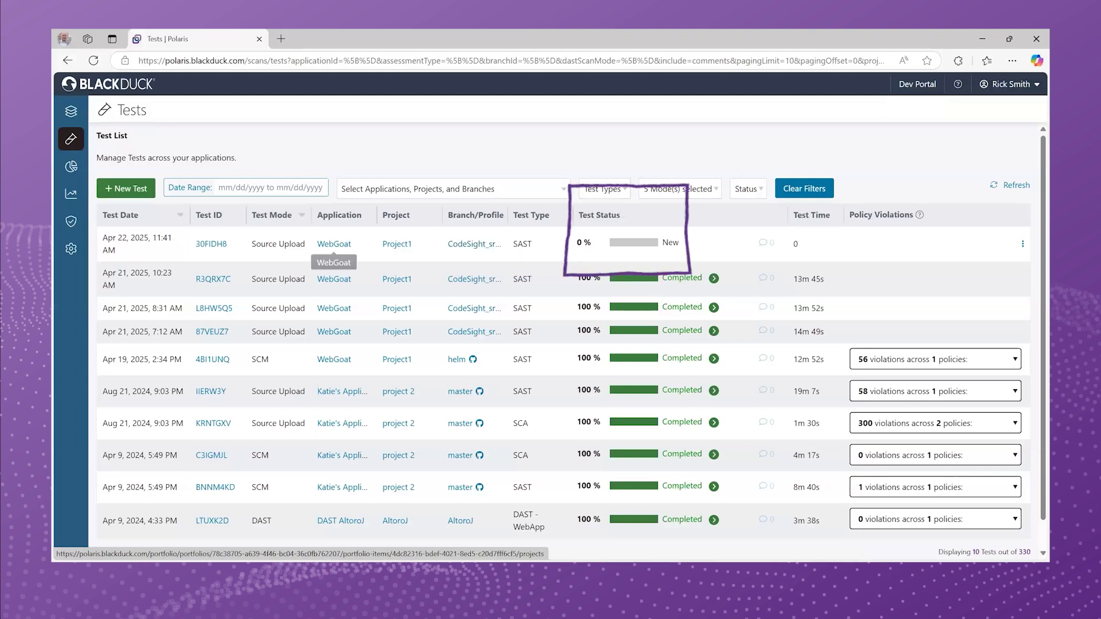
mouse_move(475, 243)
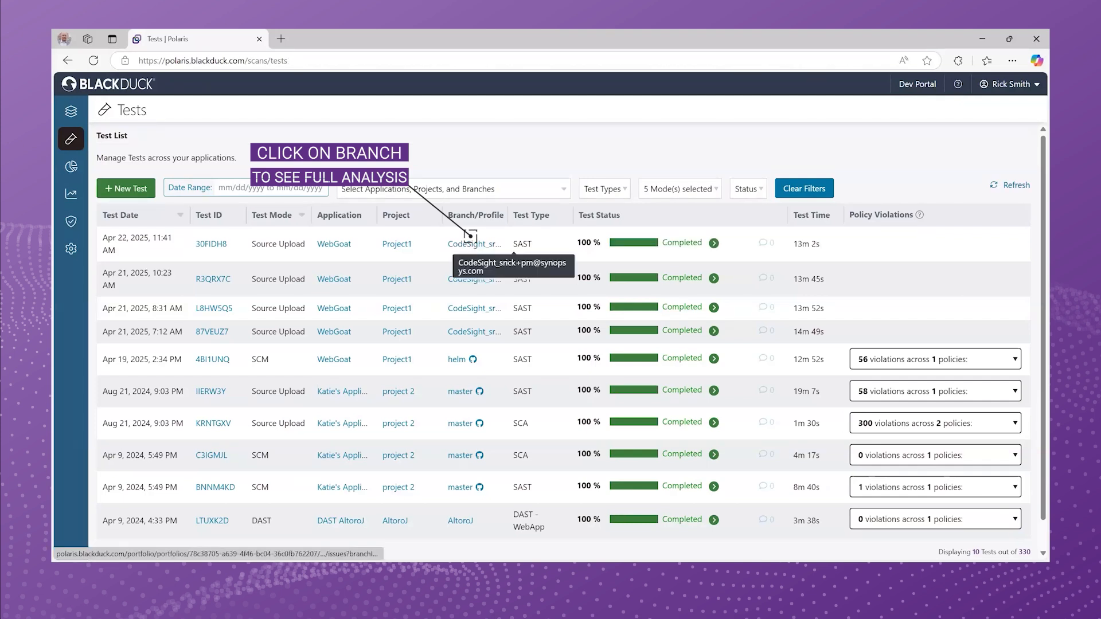
left_click(475, 243)
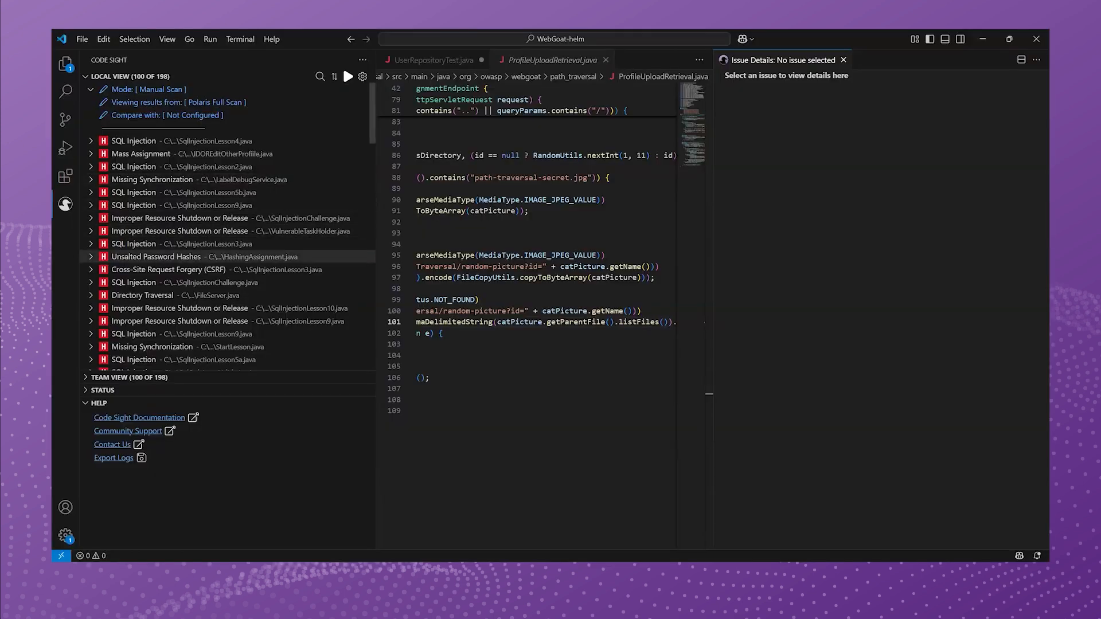
Select the SQL Injection issue in SqlInjectionLesson4 and view it on the Polaris server
left_click(211, 270)
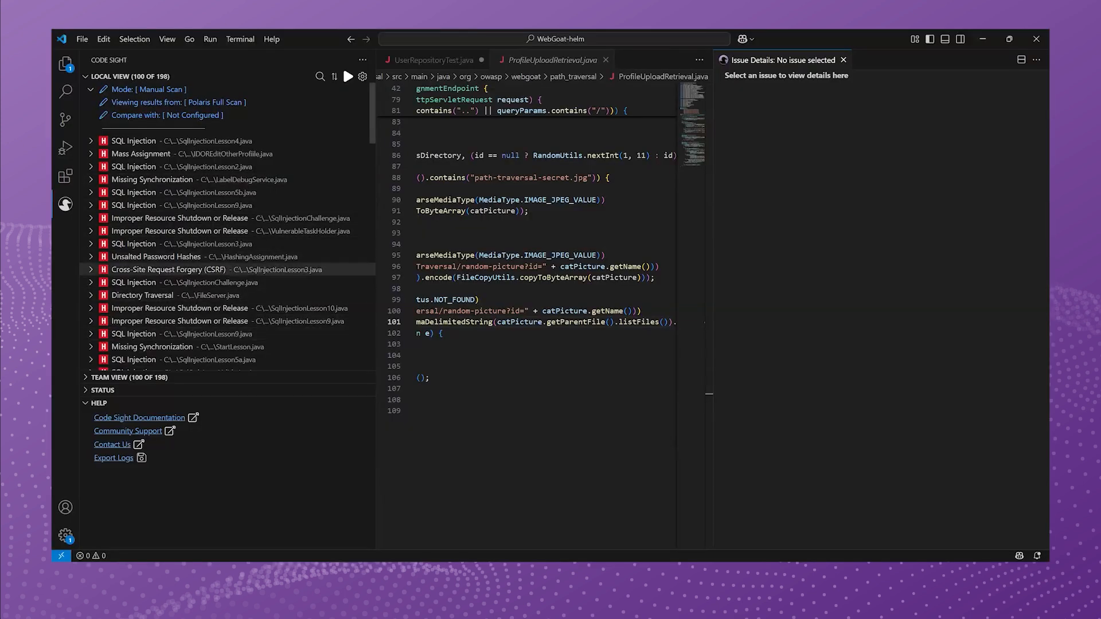
left_click(181, 141)
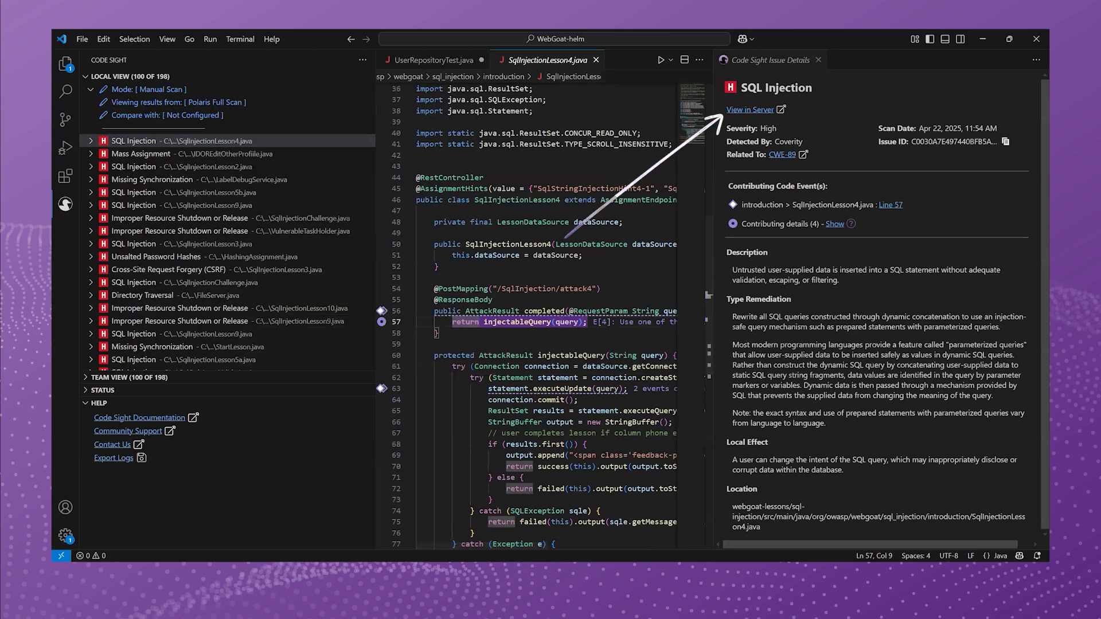
left_click(750, 110)
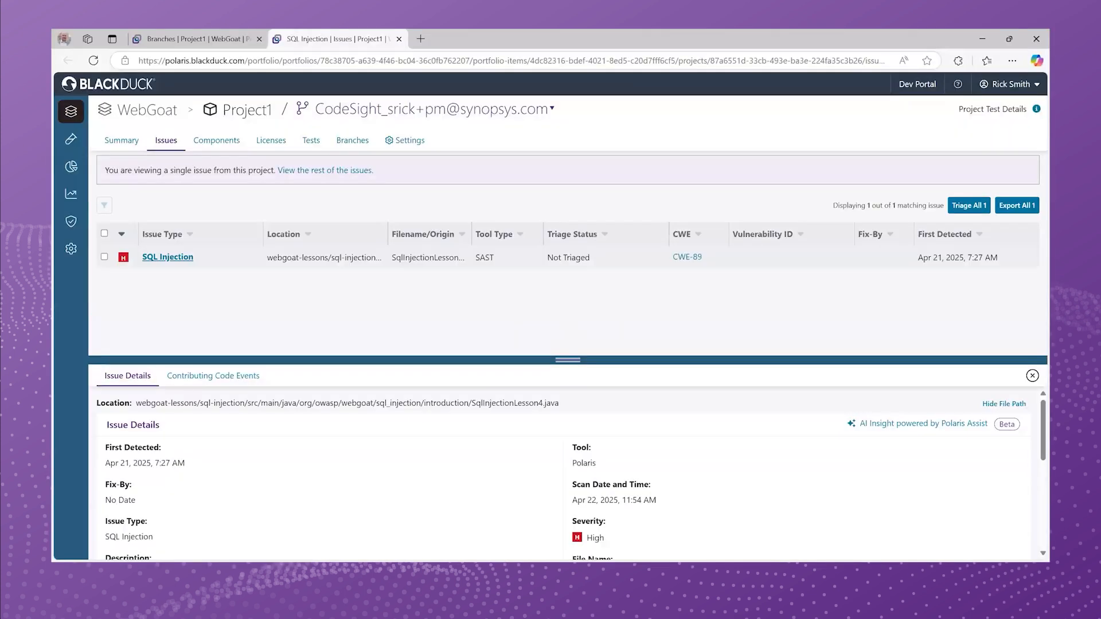